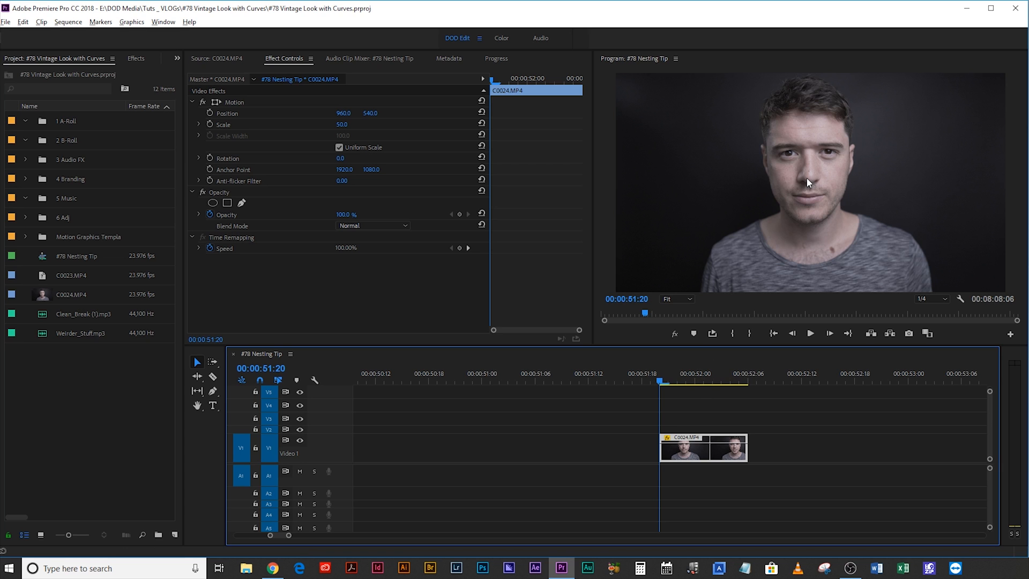
{"action": "mouse_move", "coordinate": [493, 31]}
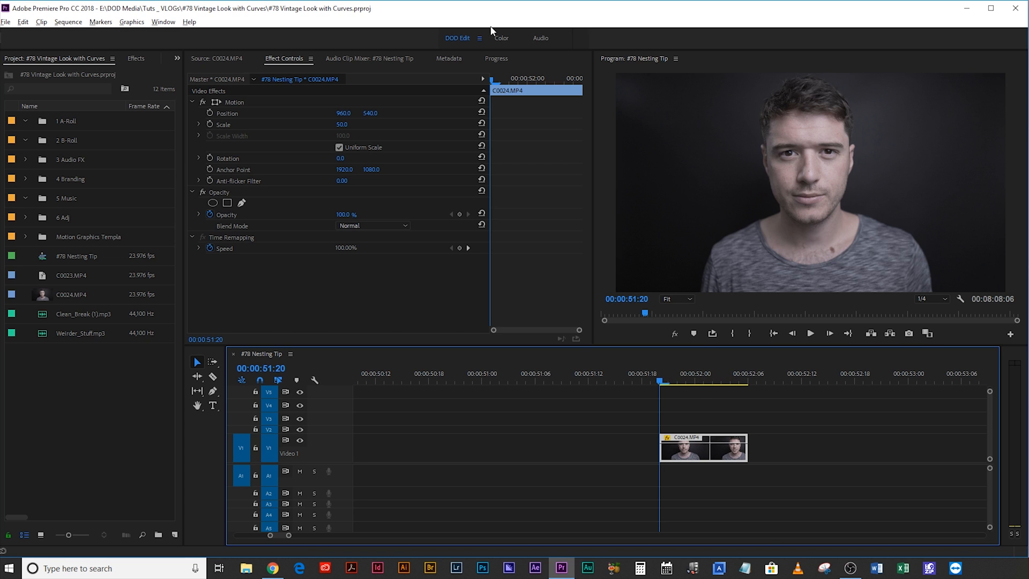
Step: Switch to the Color workspace and place HD Adj on V2 above C0024
{"action": "left_click", "coordinate": [500, 38]}
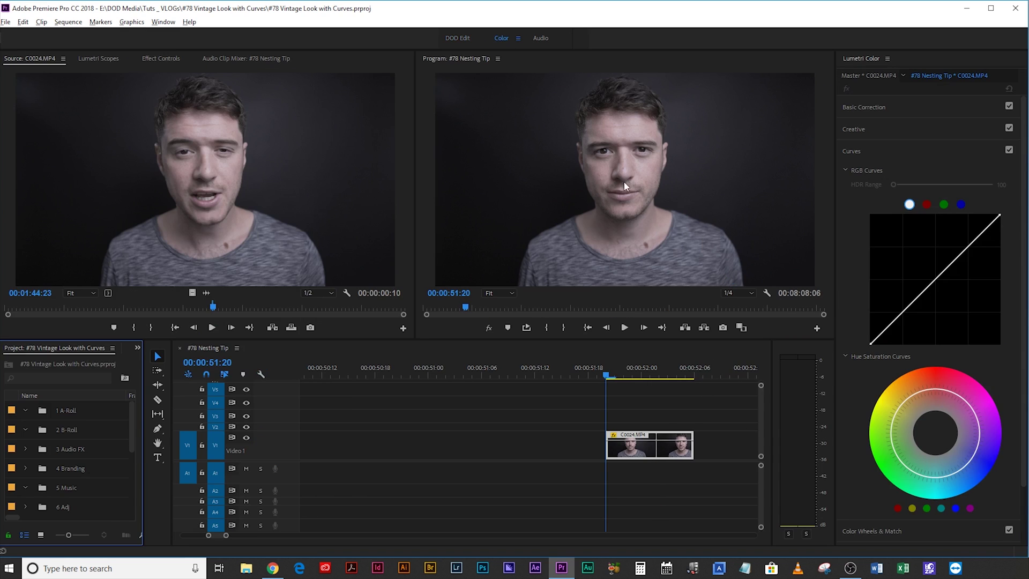
{"action": "mouse_move", "coordinate": [640, 175]}
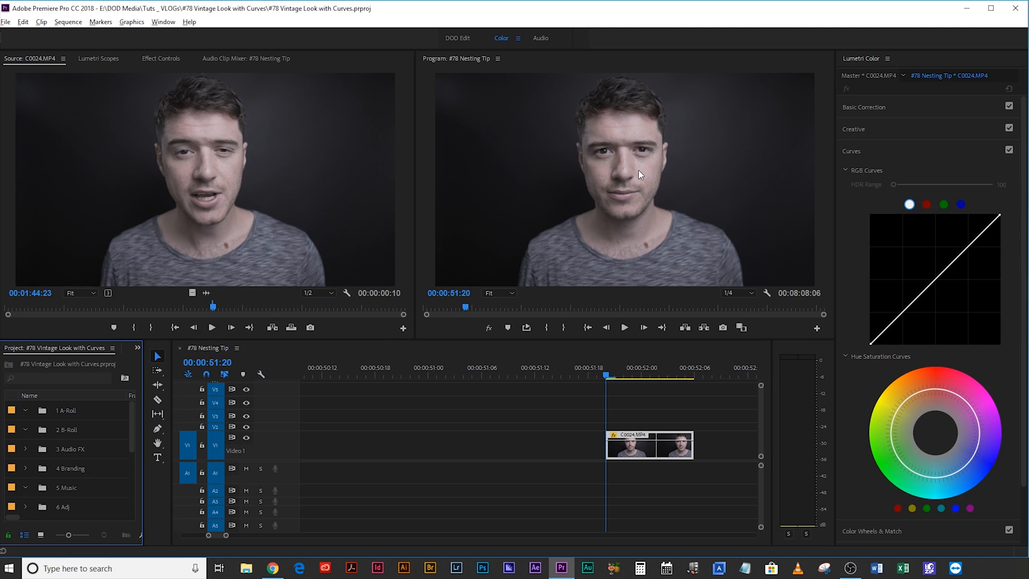
{"action": "left_click", "coordinate": [161, 58]}
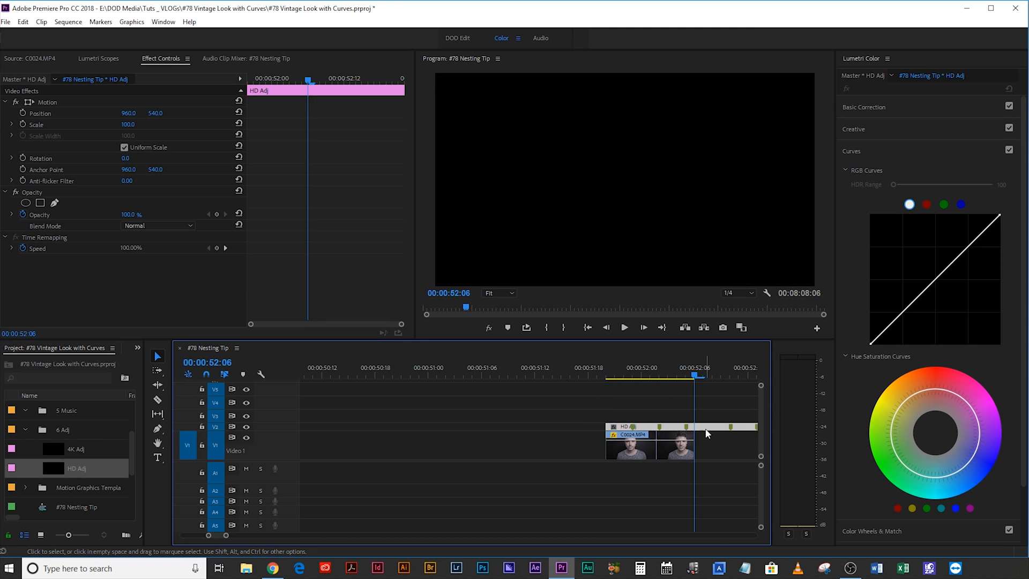
Step: Select the HD Adj adjustment layer on the timeline
{"action": "left_click", "coordinate": [612, 368]}
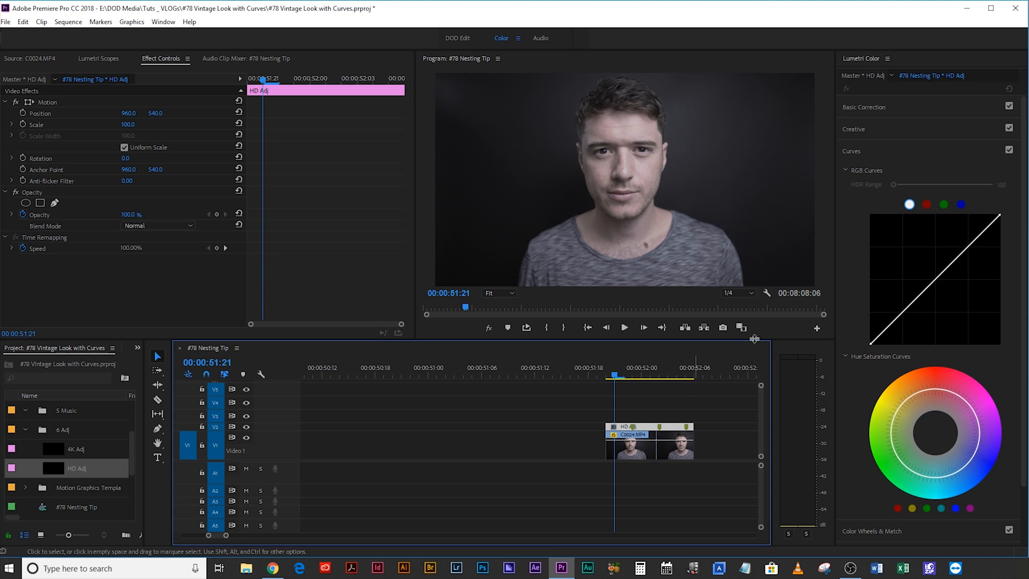
{"action": "mouse_move", "coordinate": [950, 324]}
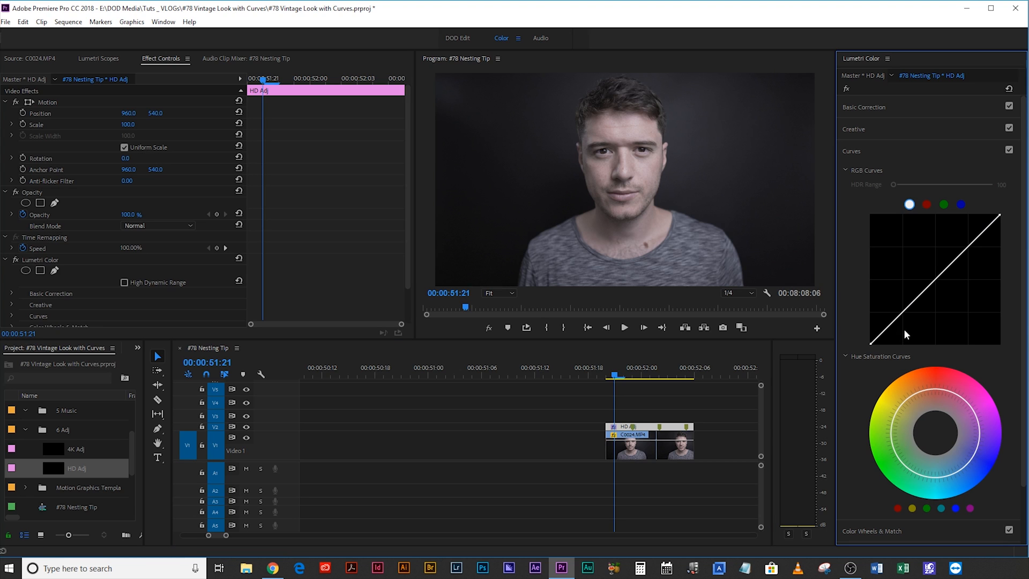
{"action": "mouse_move", "coordinate": [906, 323]}
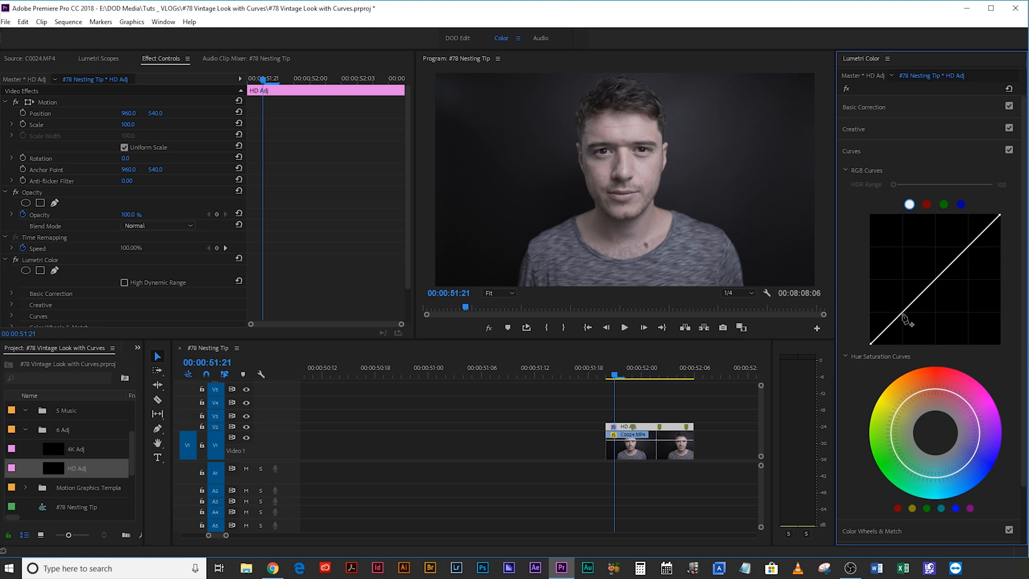
{"action": "mouse_move", "coordinate": [887, 334]}
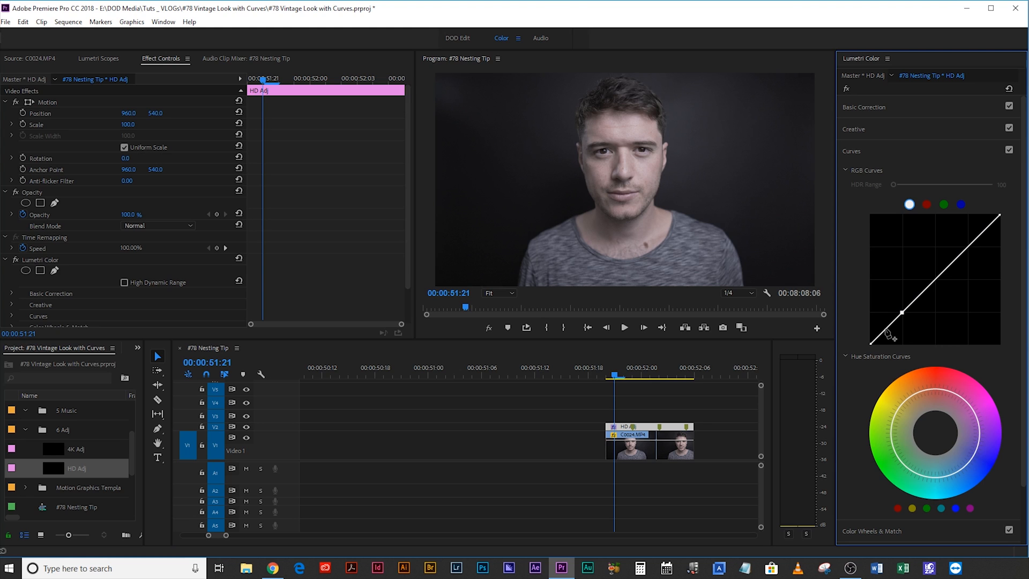
{"action": "mouse_move", "coordinate": [912, 316]}
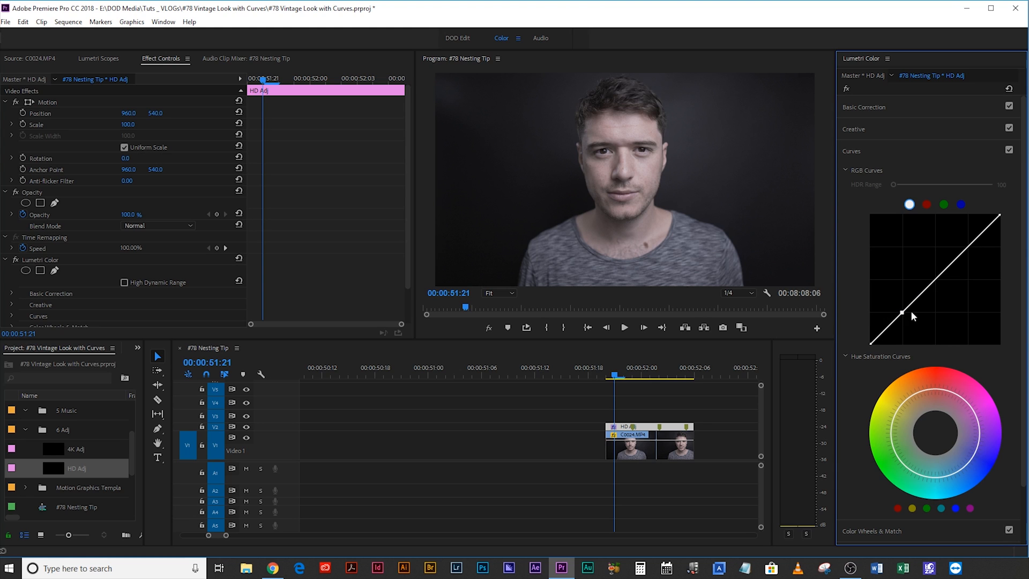
{"action": "mouse_move", "coordinate": [882, 330]}
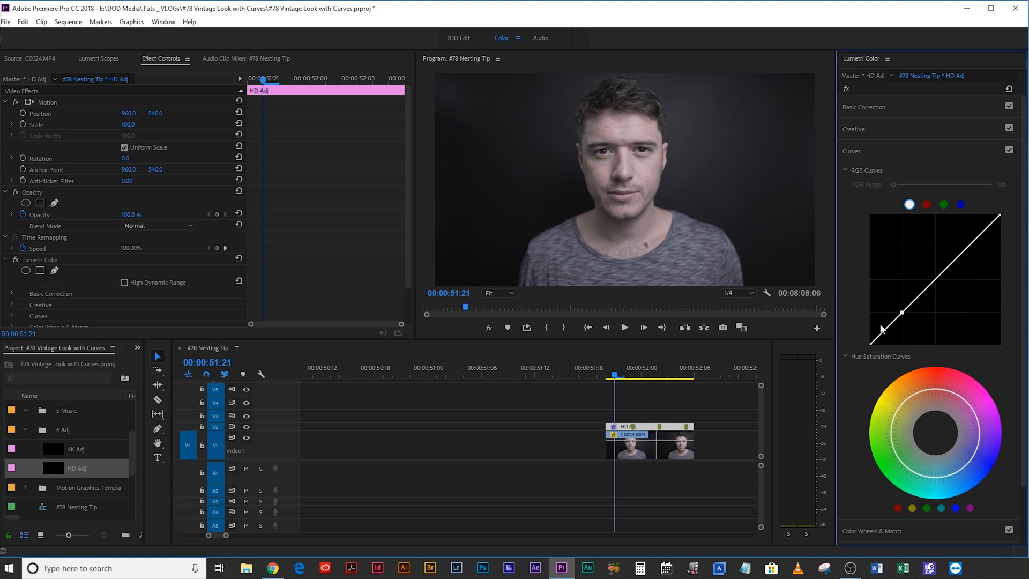
{"action": "mouse_move", "coordinate": [900, 315]}
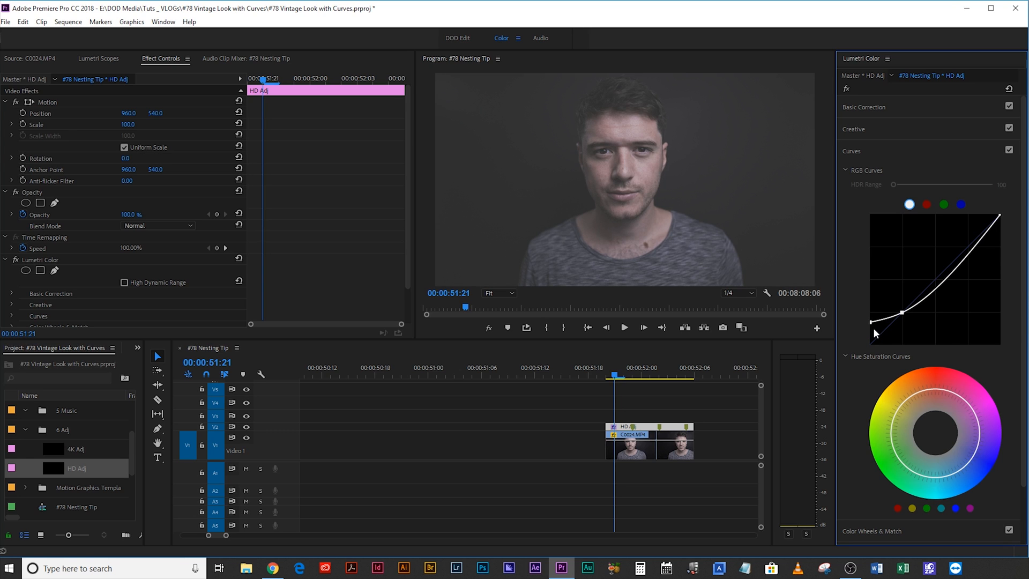
{"action": "mouse_move", "coordinate": [876, 333]}
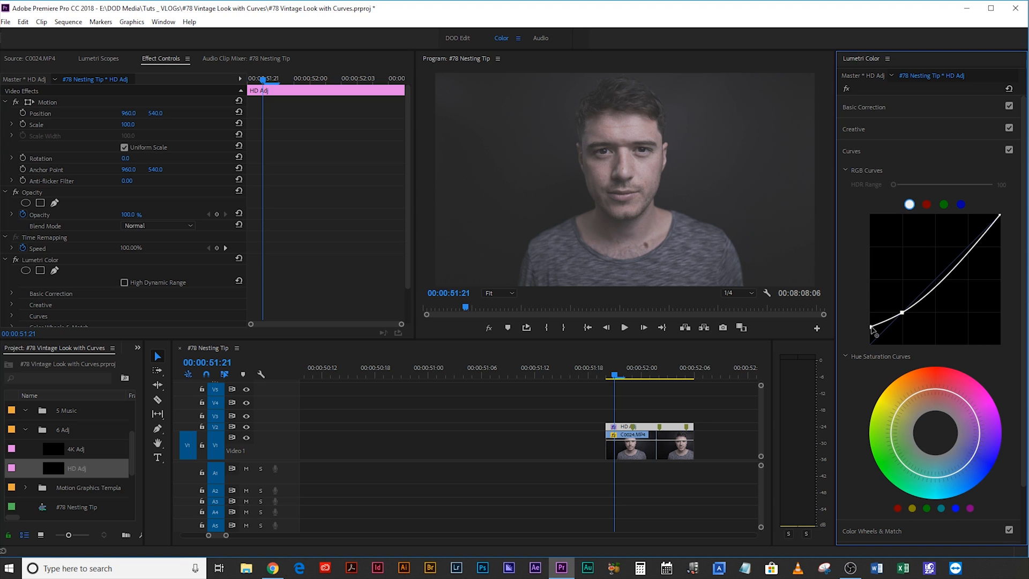
{"action": "mouse_move", "coordinate": [780, 257]}
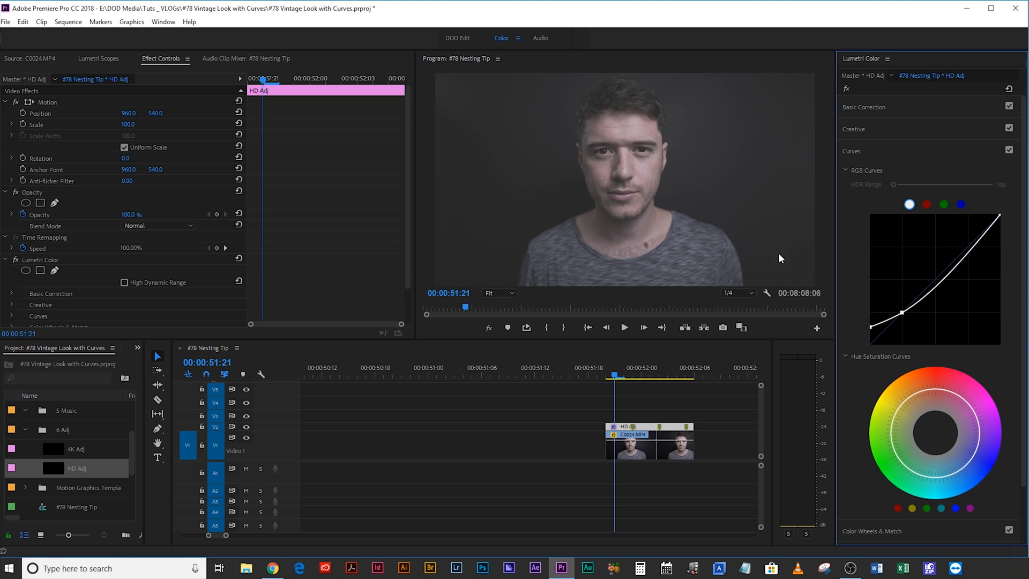
{"action": "mouse_move", "coordinate": [713, 102]}
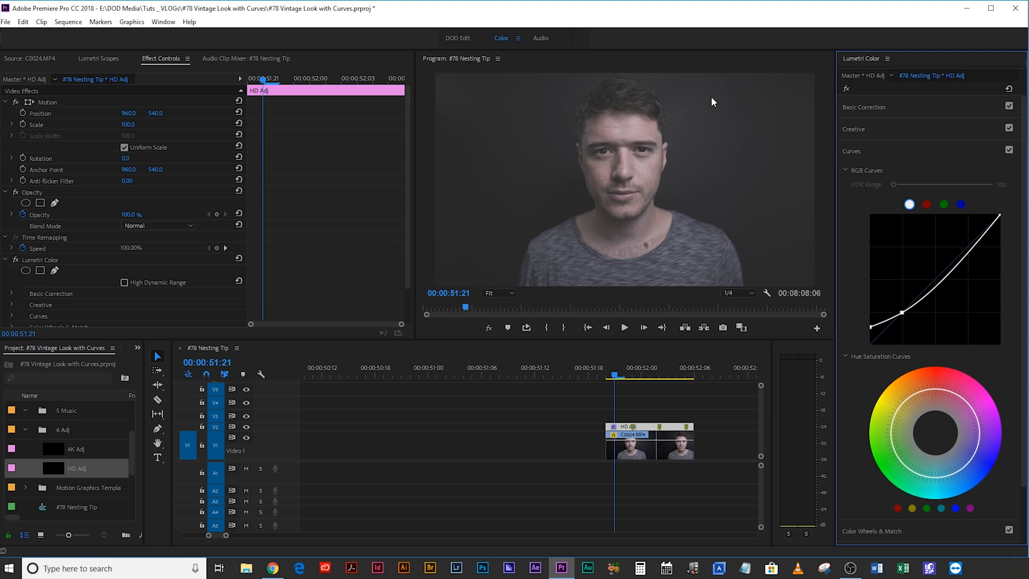
{"action": "mouse_move", "coordinate": [719, 157]}
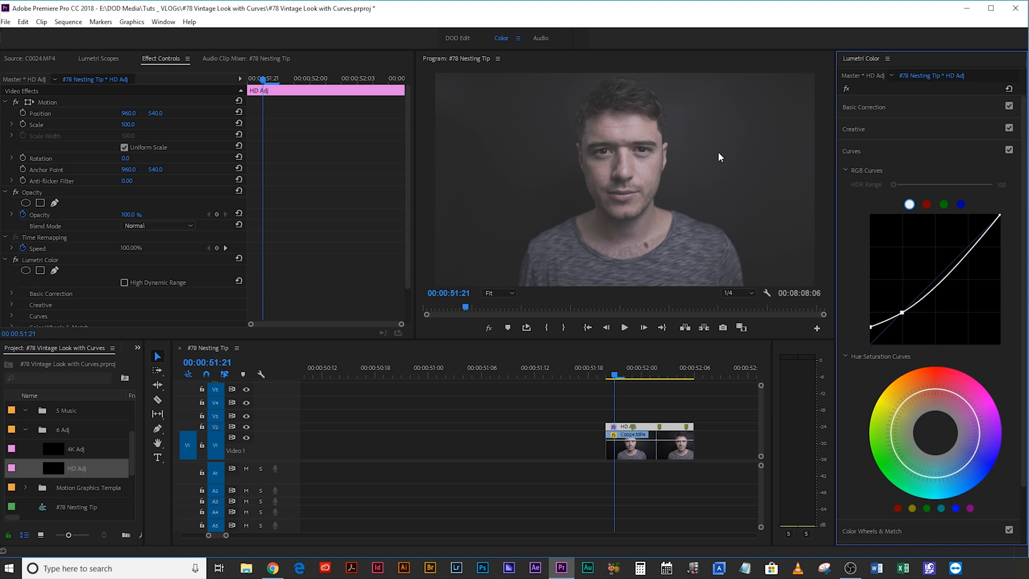
{"action": "mouse_move", "coordinate": [960, 243]}
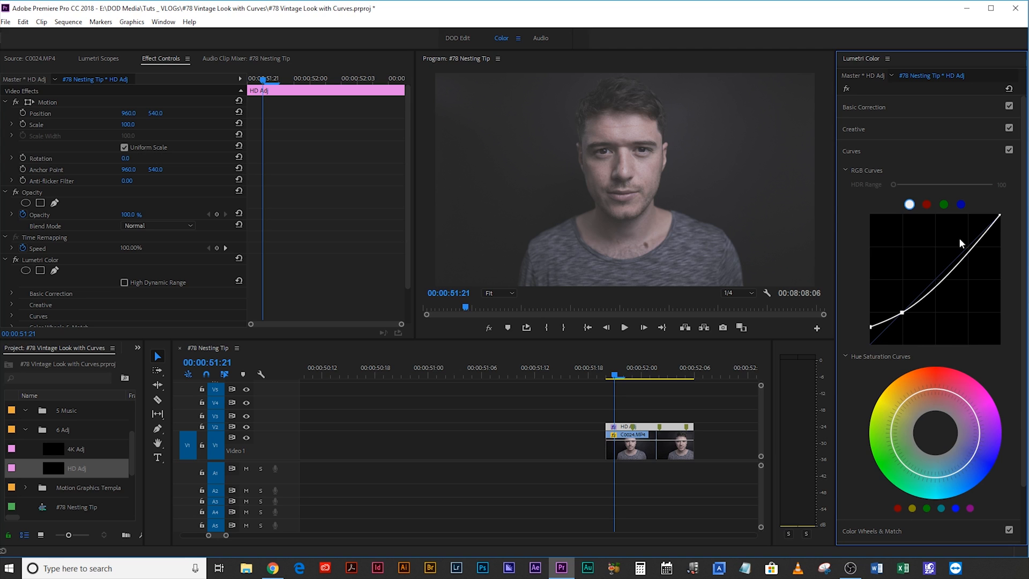
{"action": "mouse_move", "coordinate": [870, 275]}
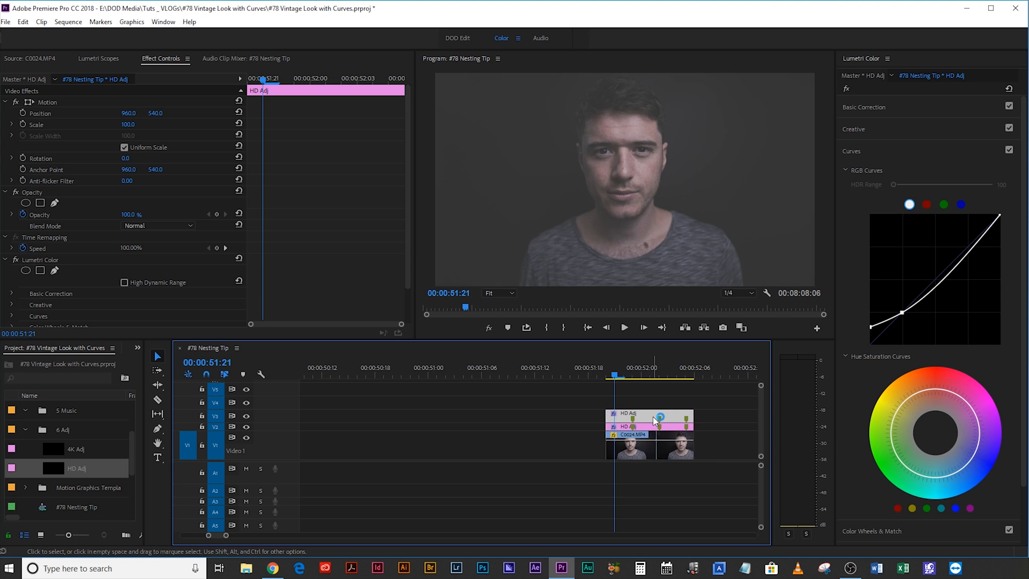
Step: Reset the duplicate layer's Lumetri Color and right-click the V2 layer to disable it
{"action": "left_click", "coordinate": [239, 255]}
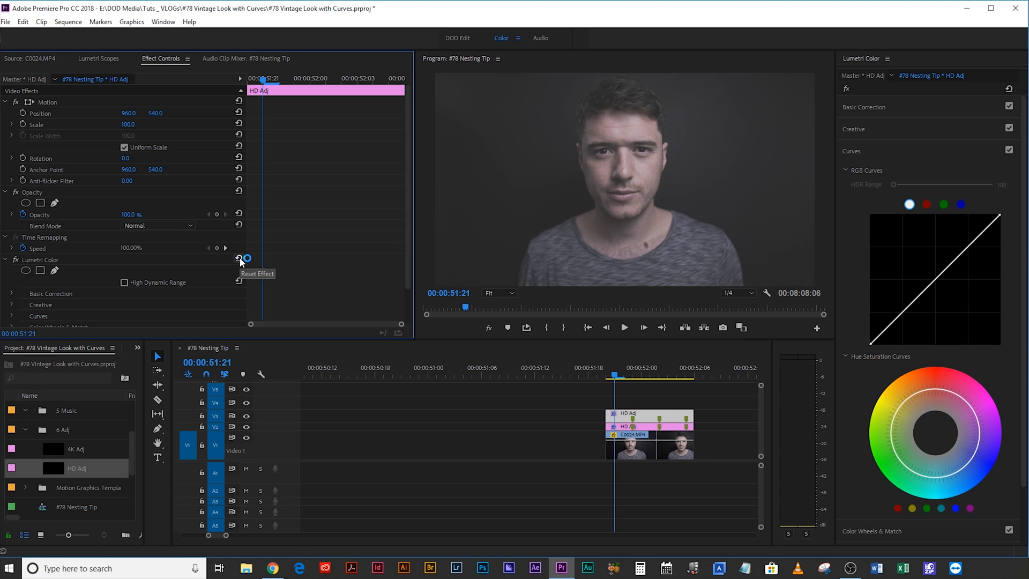
{"action": "right_click", "coordinate": [630, 420]}
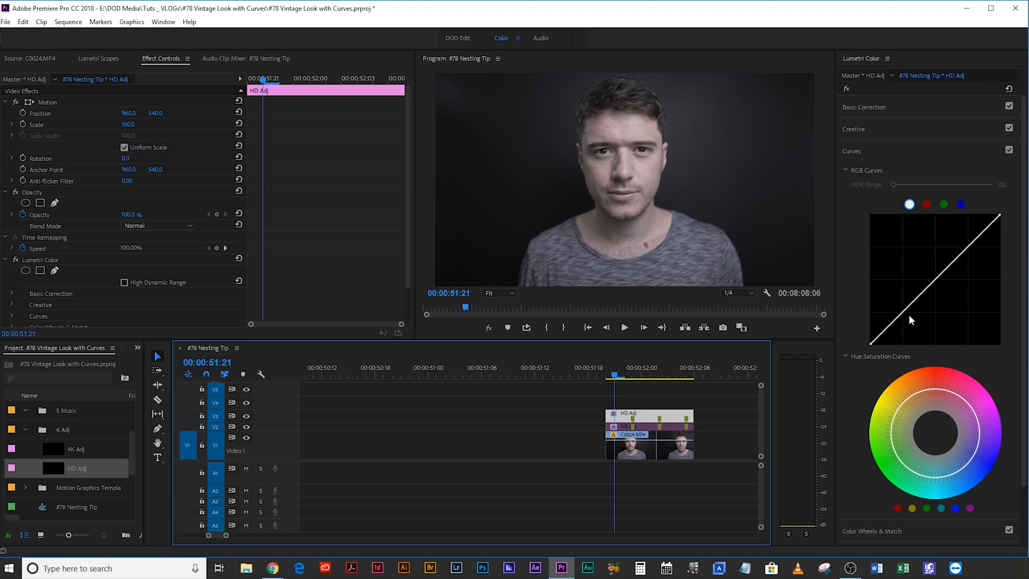
{"action": "mouse_move", "coordinate": [909, 318]}
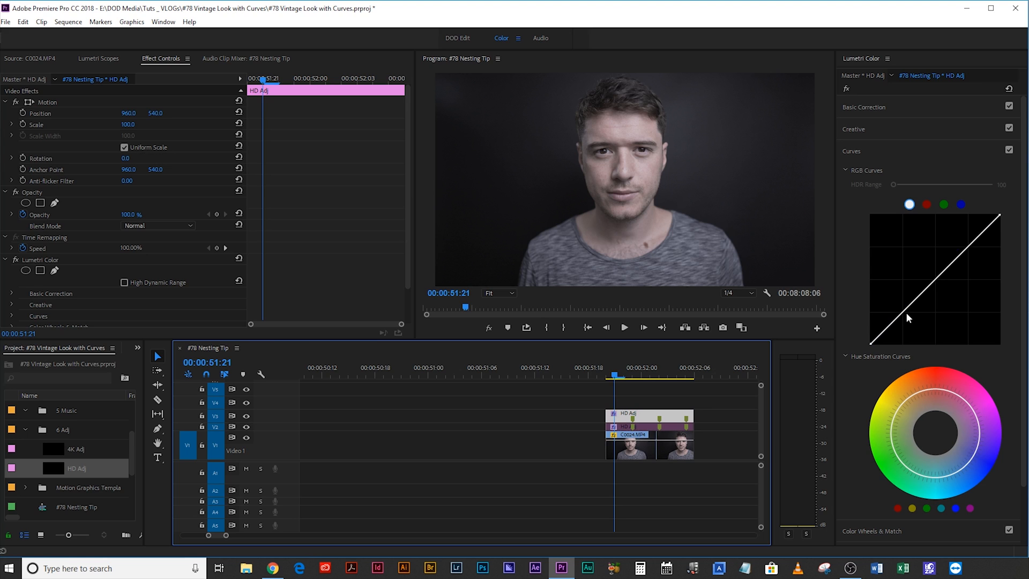
{"action": "mouse_move", "coordinate": [941, 284]}
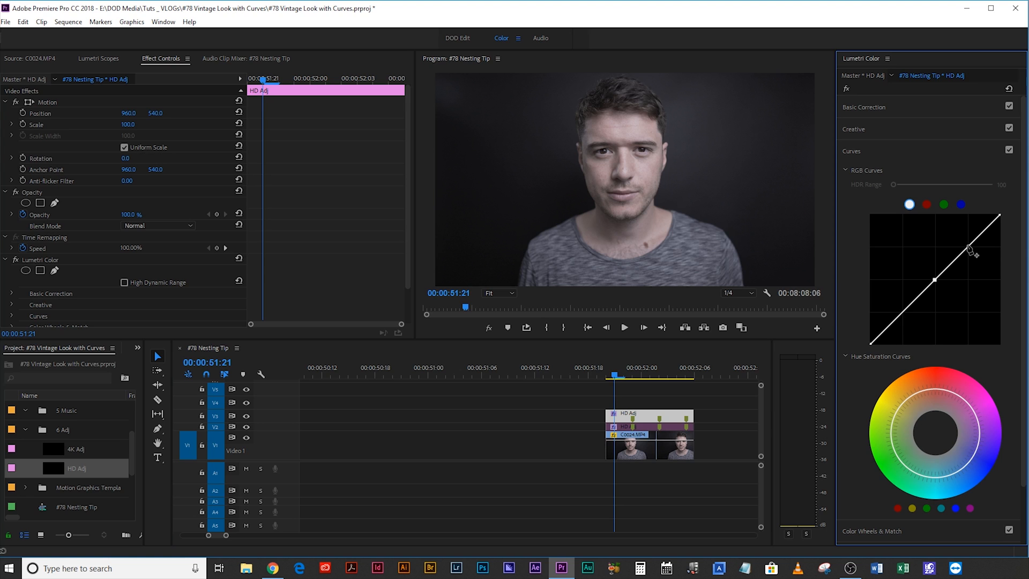
{"action": "mouse_move", "coordinate": [906, 319]}
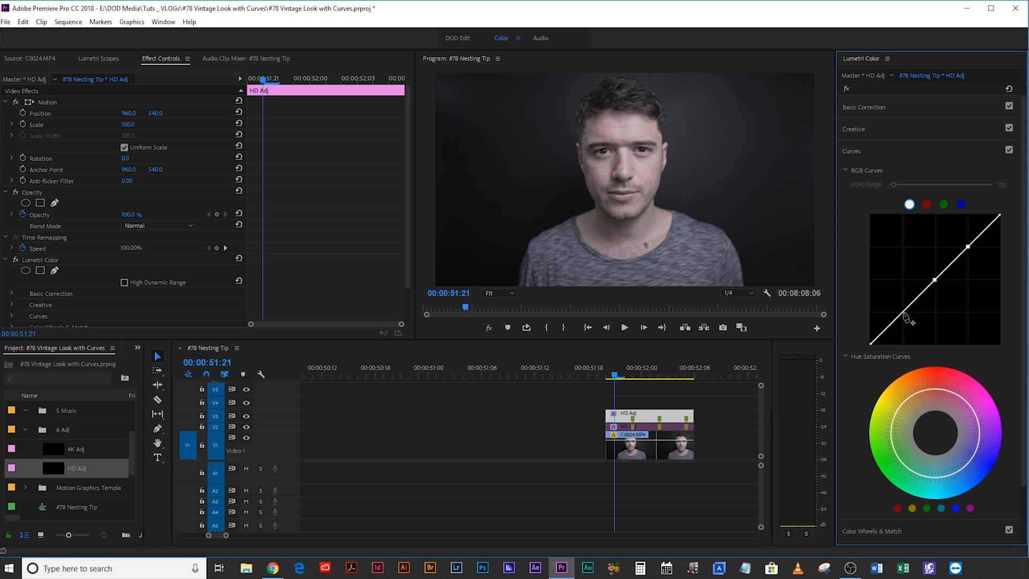
{"action": "mouse_move", "coordinate": [984, 231]}
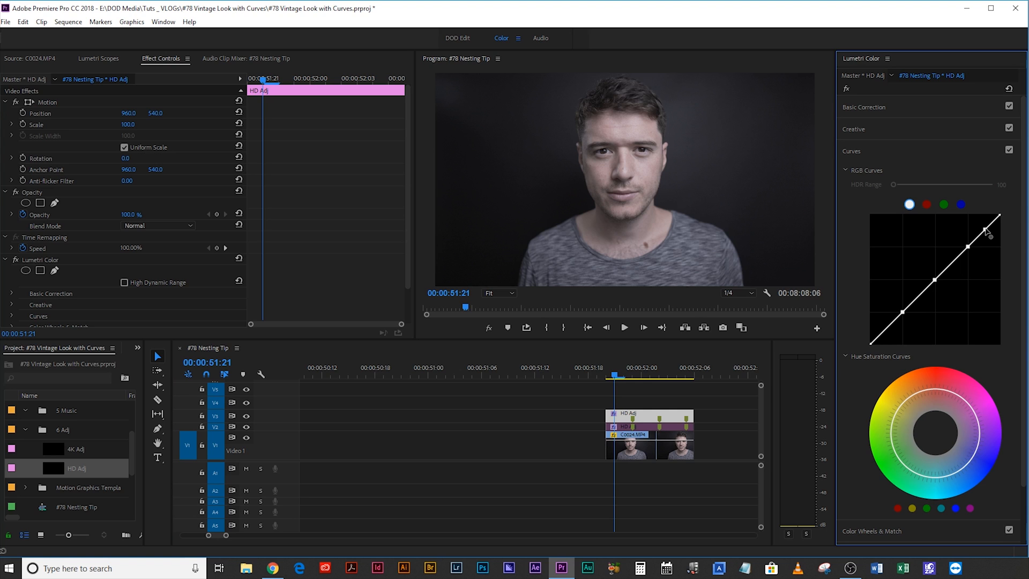
{"action": "mouse_move", "coordinate": [887, 333]}
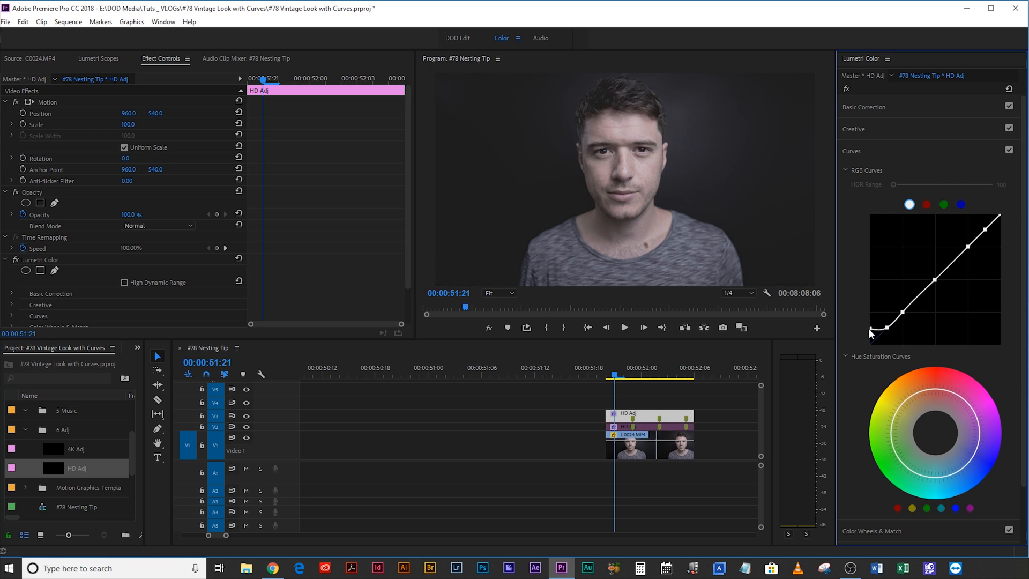
{"action": "mouse_move", "coordinate": [871, 339]}
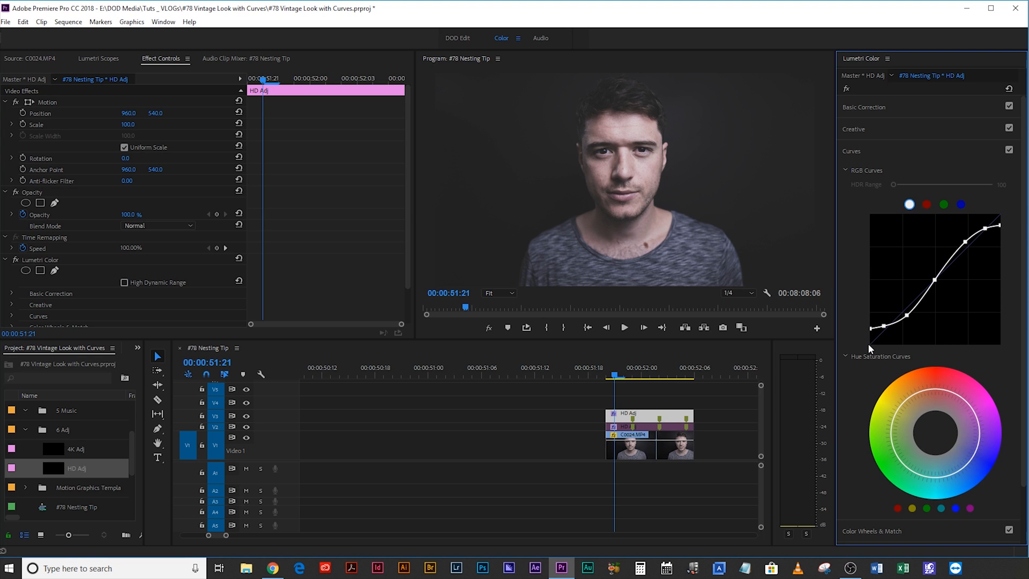
{"action": "mouse_move", "coordinate": [1000, 221]}
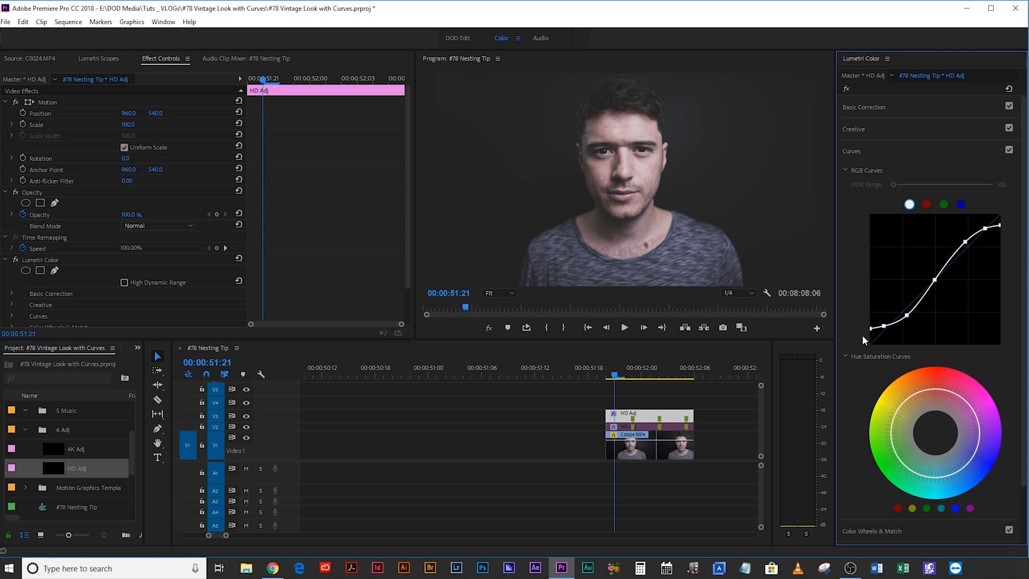
{"action": "mouse_move", "coordinate": [1003, 234]}
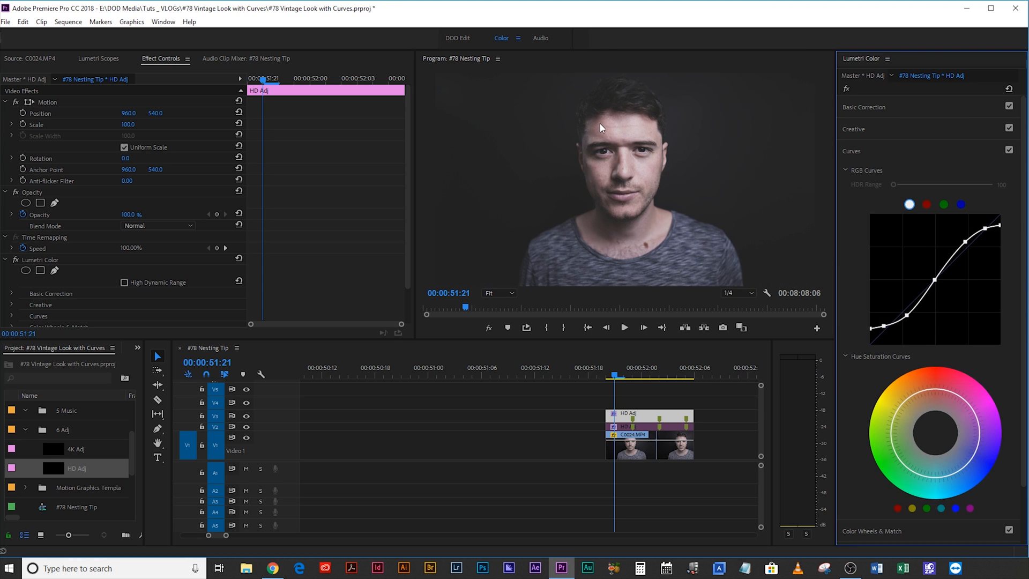
Step: Adjust the RGB Curves panel for the top adjustment layer
{"action": "left_click", "coordinate": [1009, 151]}
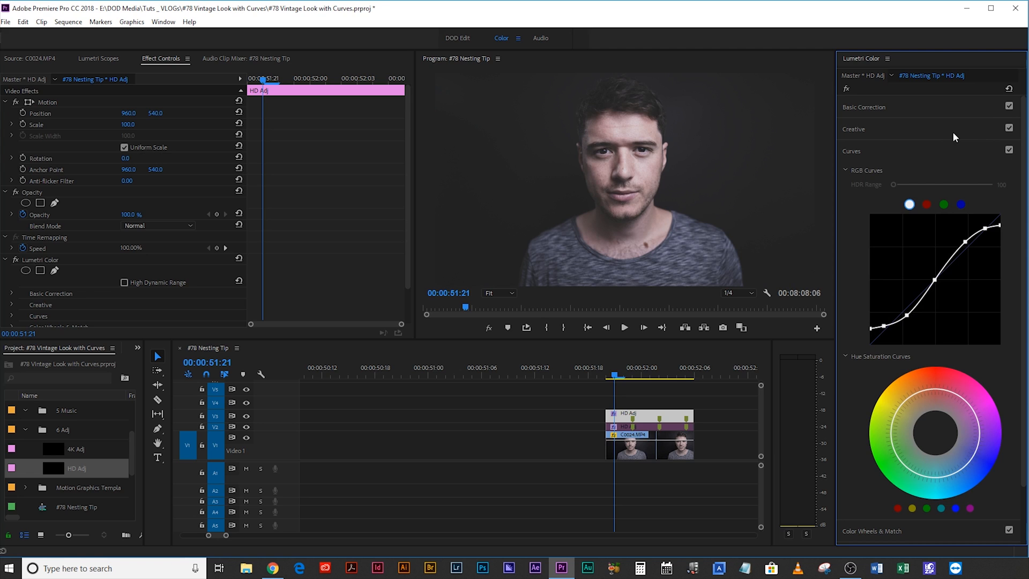
{"action": "mouse_move", "coordinate": [971, 219]}
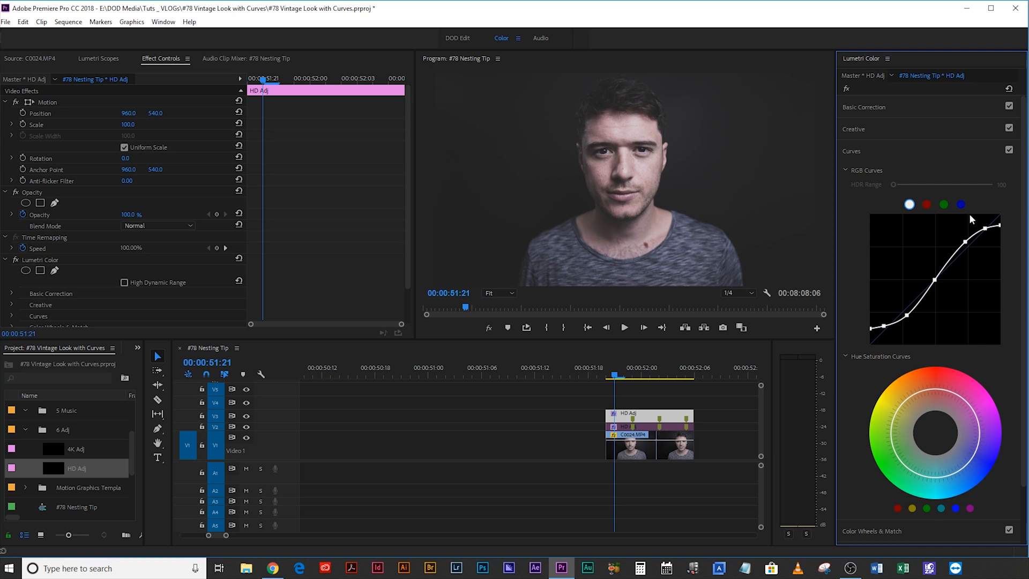
Step: Expand the Creative section and enter a Vibrance value of 10
{"action": "left_click", "coordinate": [854, 128]}
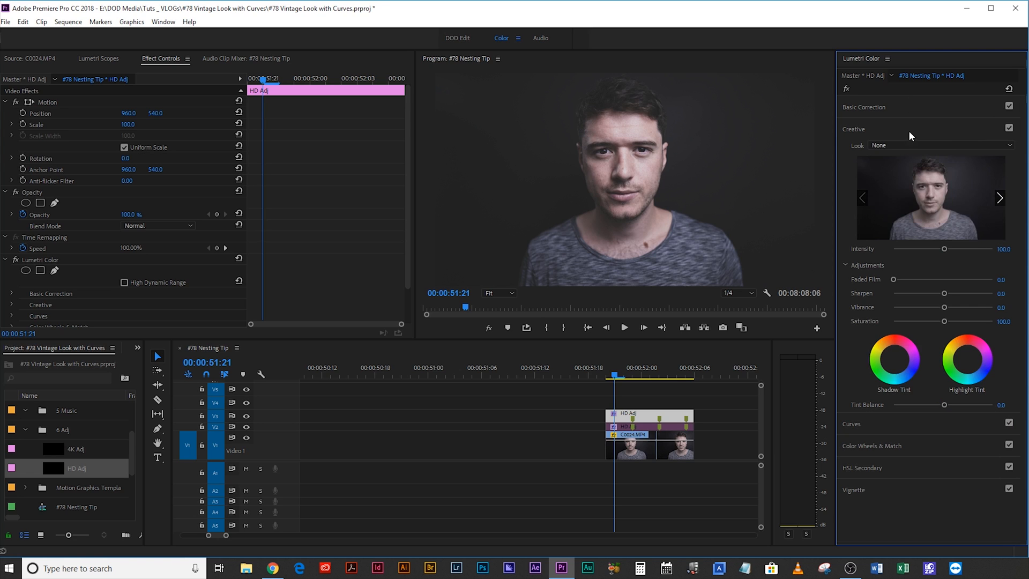
{"action": "mouse_move", "coordinate": [926, 128]}
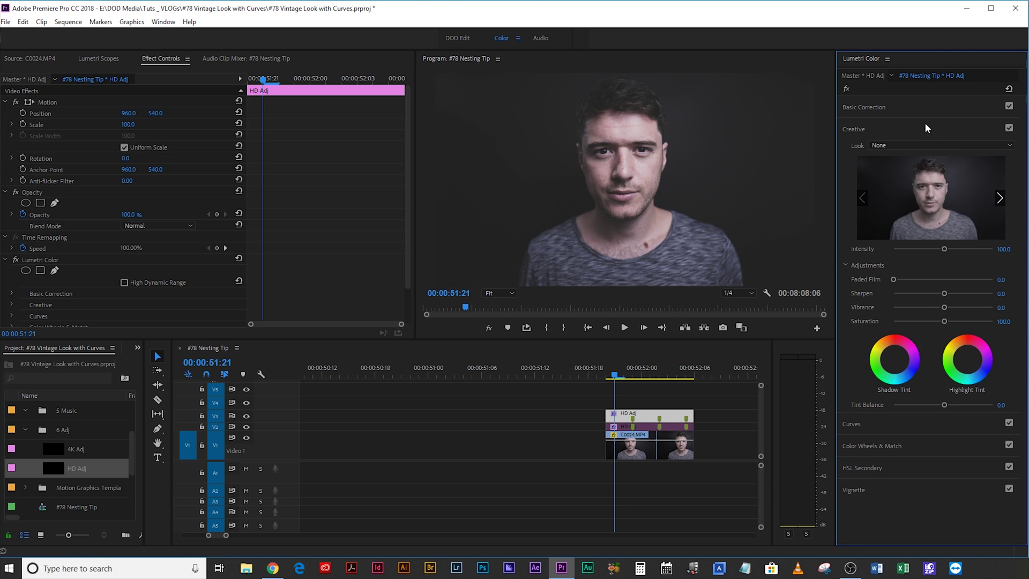
{"action": "double_click", "coordinate": [1004, 321]}
{"action": "type", "text": "85"}
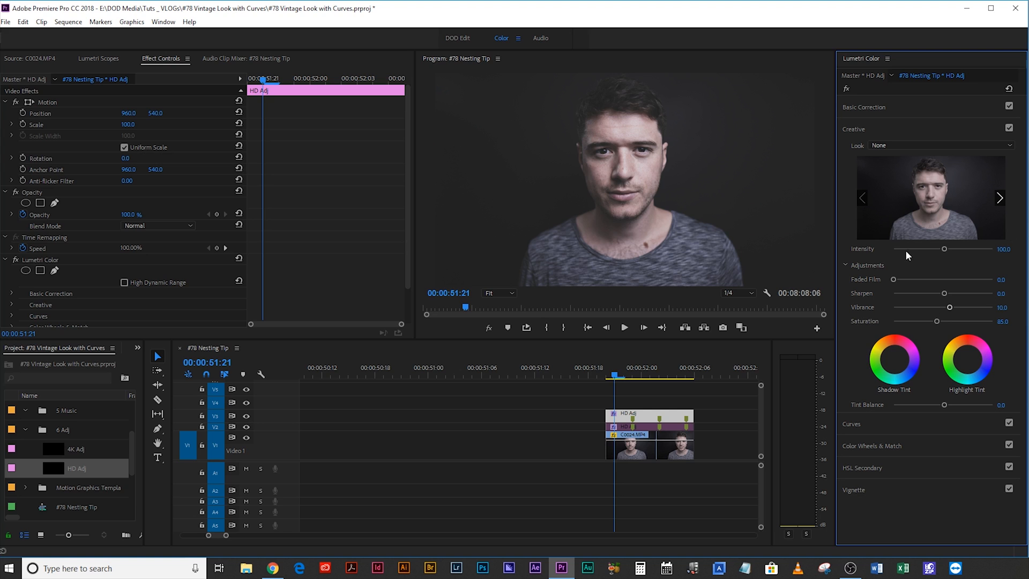
{"action": "mouse_move", "coordinate": [547, 216]}
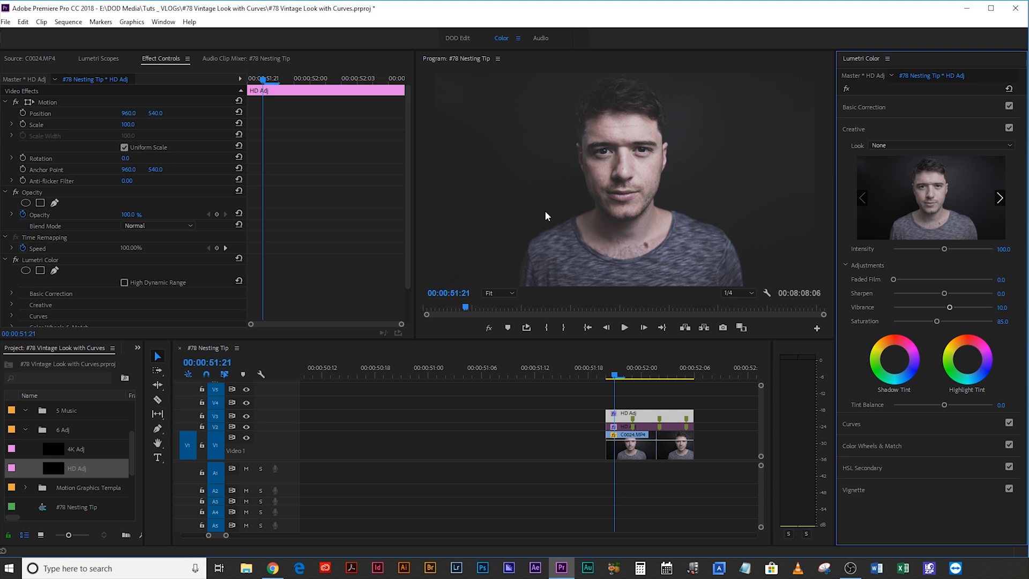
{"action": "mouse_move", "coordinate": [610, 260]}
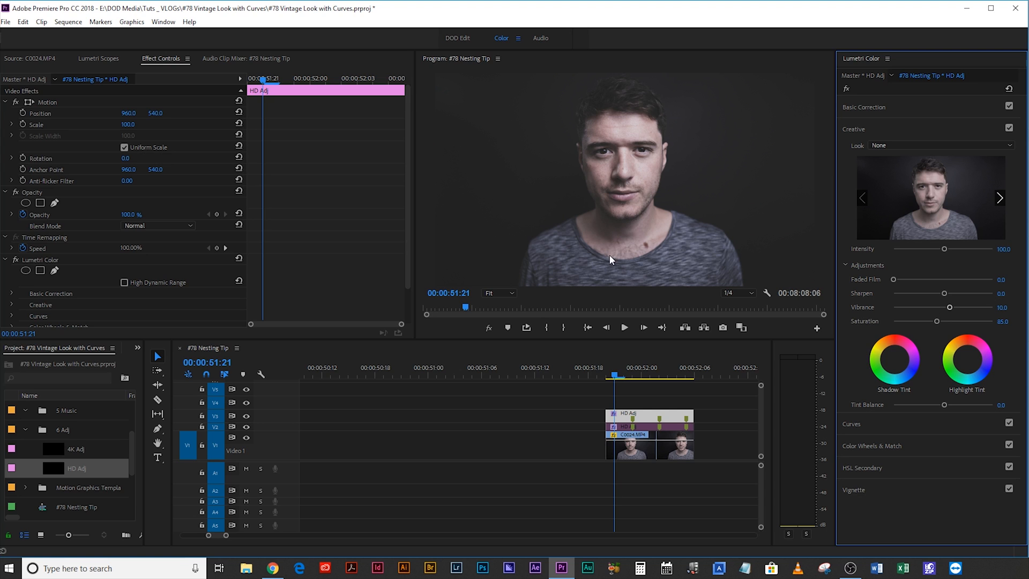
{"action": "mouse_move", "coordinate": [791, 182]}
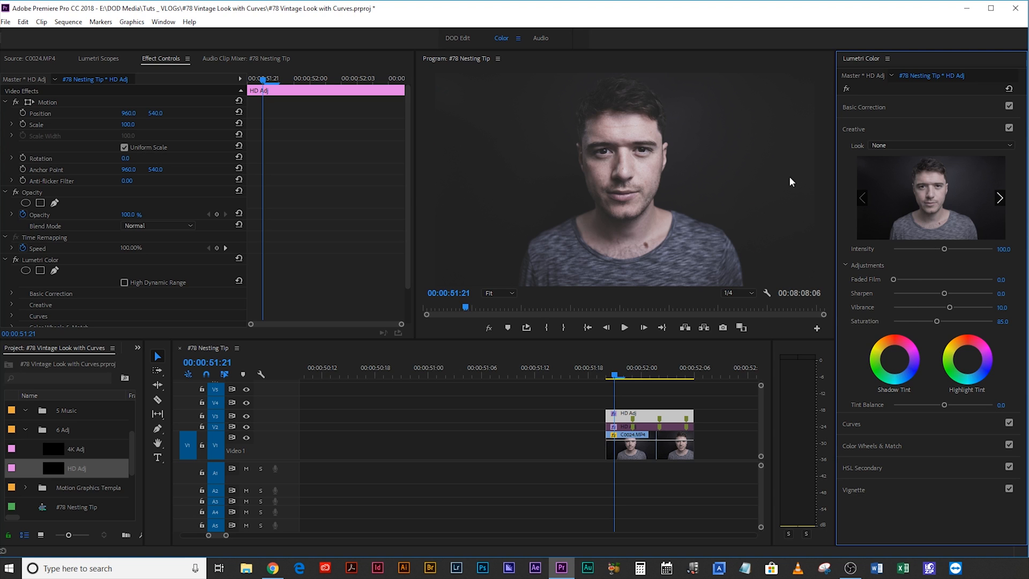
{"action": "mouse_move", "coordinate": [733, 251]}
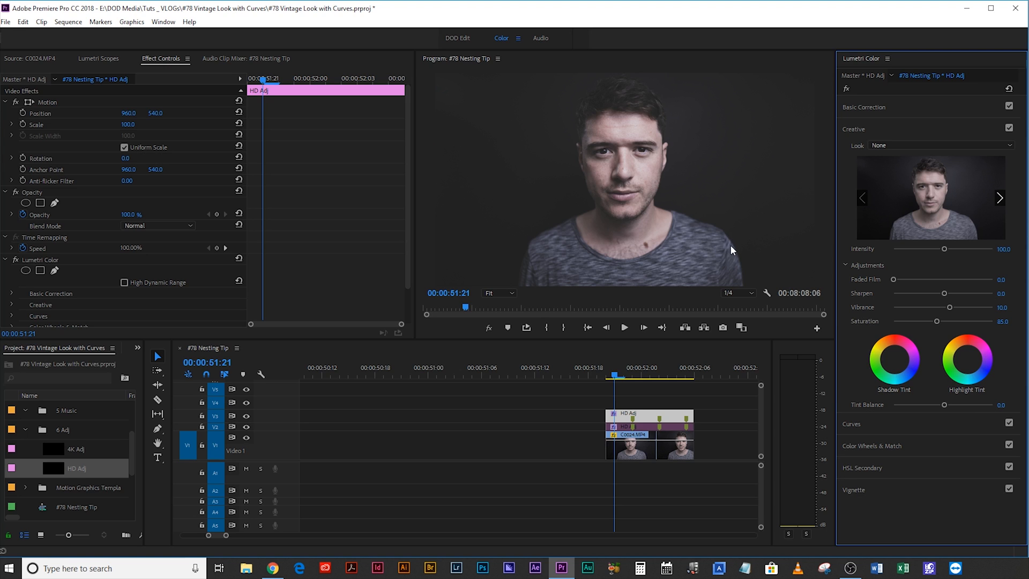
{"action": "mouse_move", "coordinate": [812, 271]}
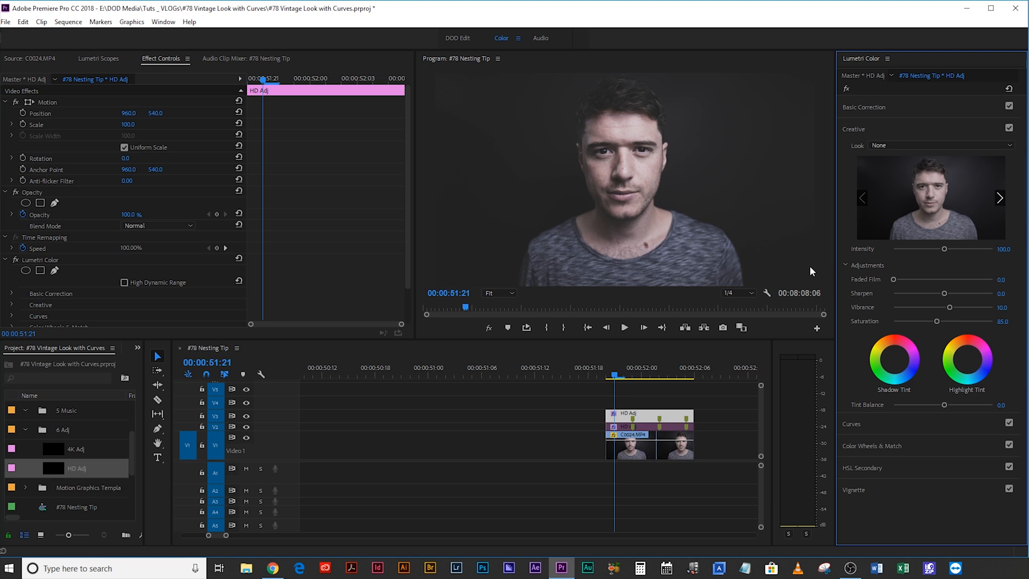
{"action": "mouse_move", "coordinate": [667, 275]}
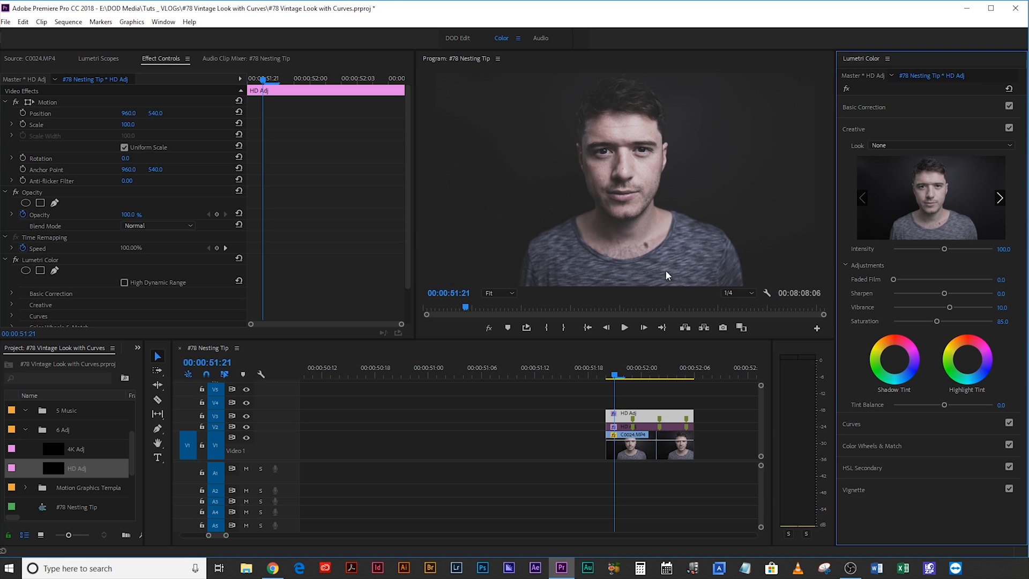
{"action": "mouse_move", "coordinate": [660, 277]}
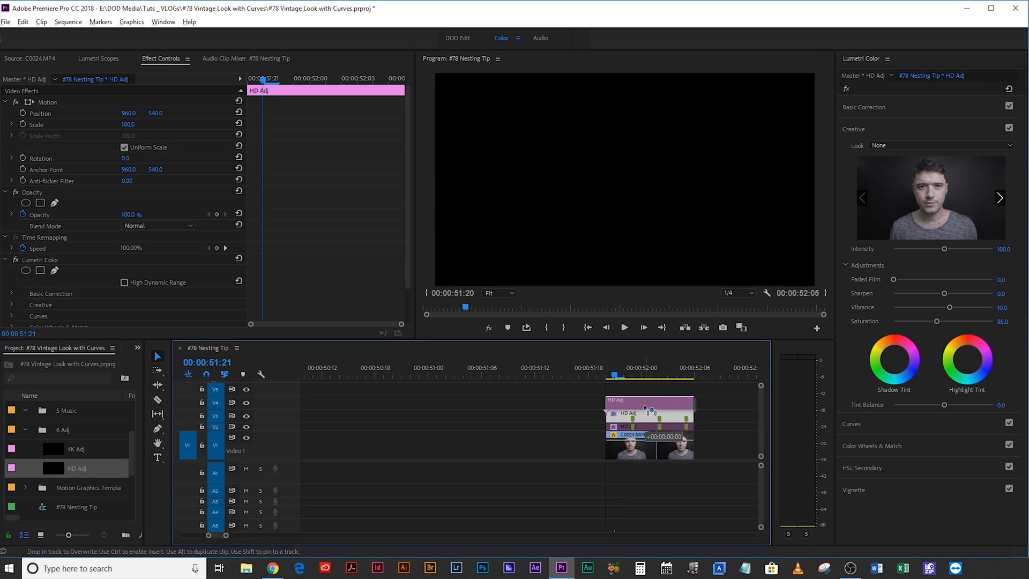
Step: Toggle Enable on the newly stacked HD Adj layer from its right-click menu
{"action": "right_click", "coordinate": [650, 410]}
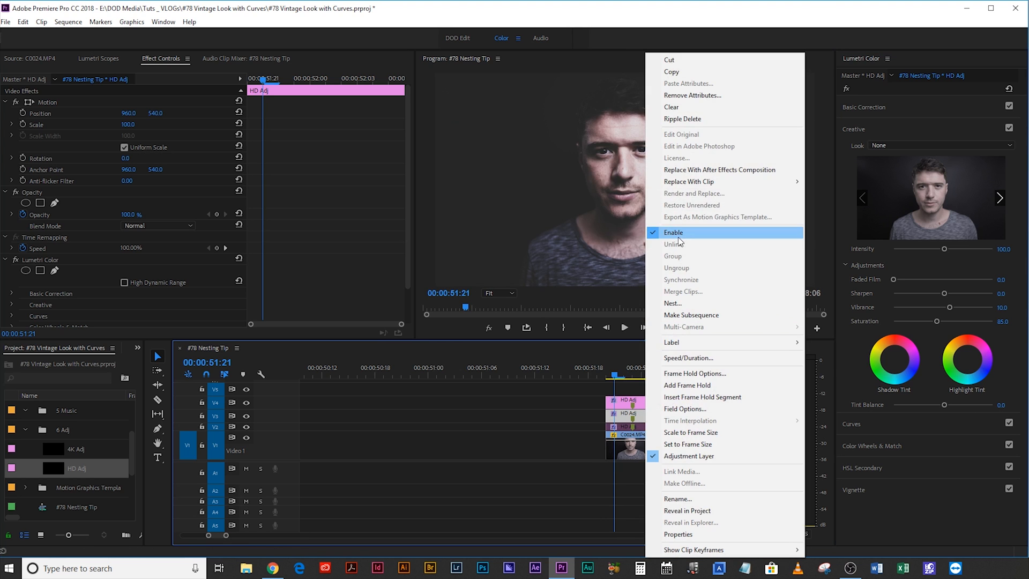
{"action": "left_click", "coordinate": [674, 232]}
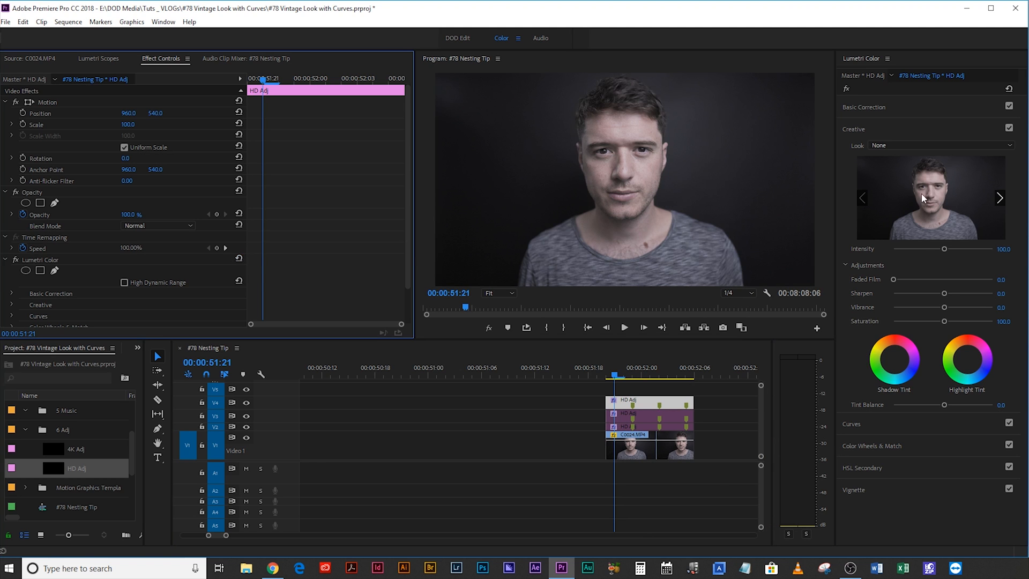
{"action": "mouse_move", "coordinate": [903, 312]}
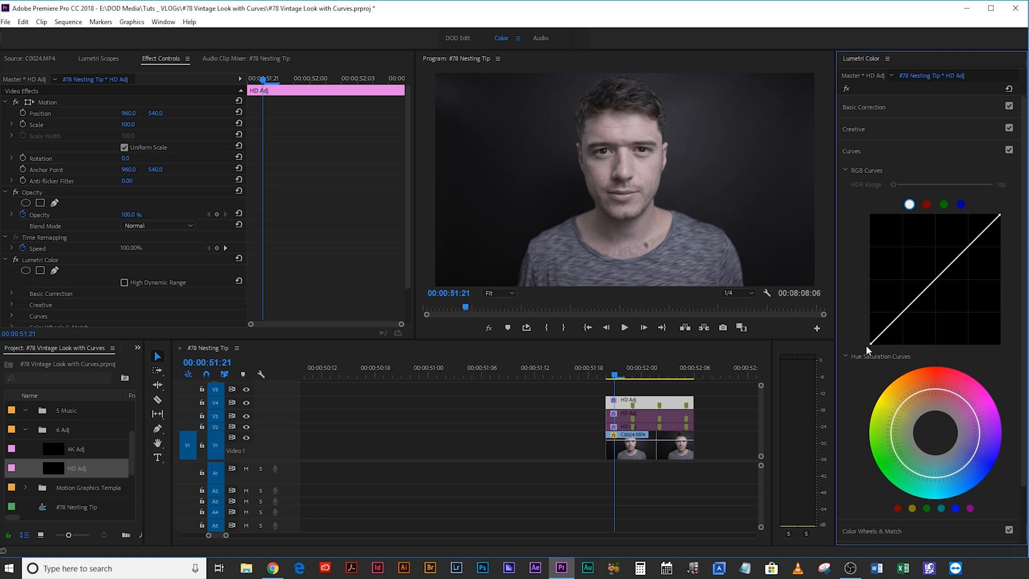
{"action": "mouse_move", "coordinate": [873, 350]}
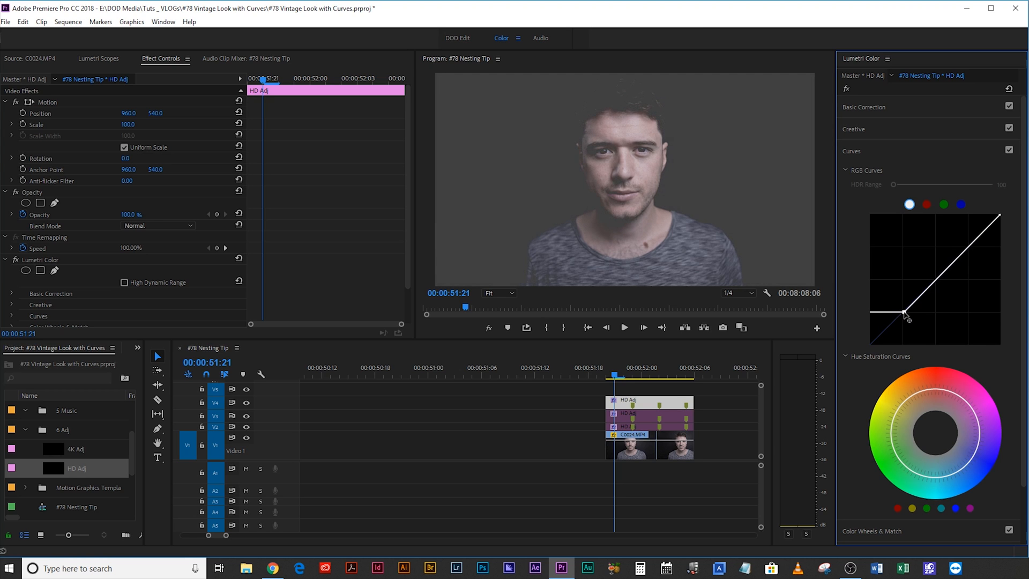
{"action": "mouse_move", "coordinate": [904, 315]}
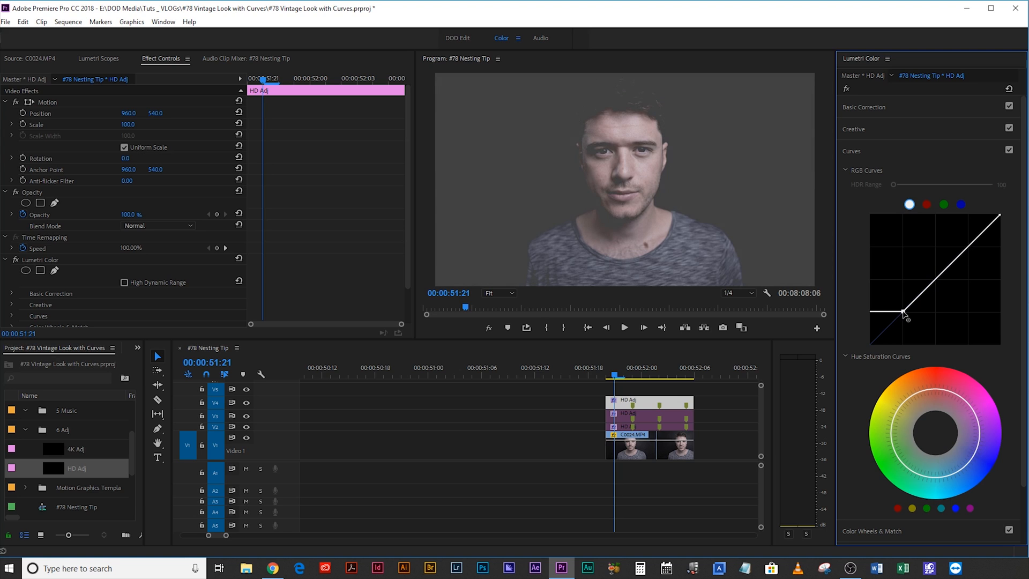